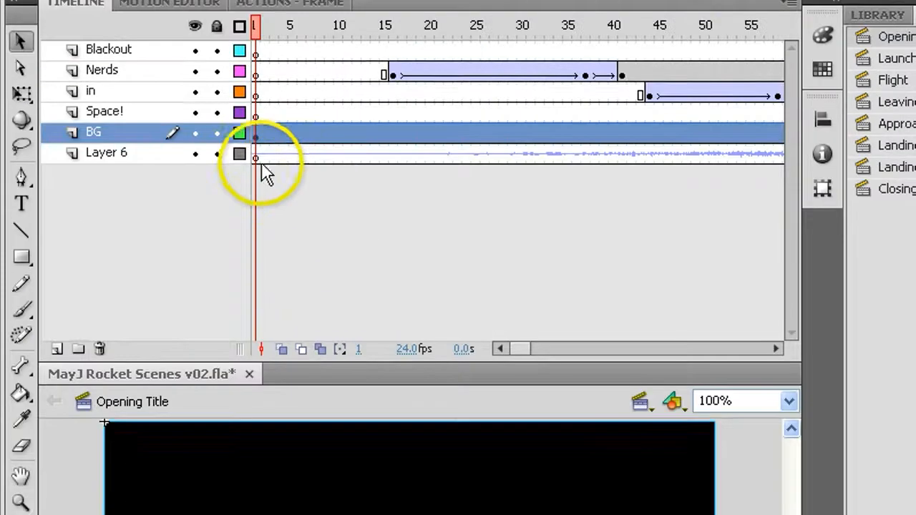
# Select frame 1 of the Layer 6 music layer and review its Sound properties and the scene list
pyautogui.click(106, 168)
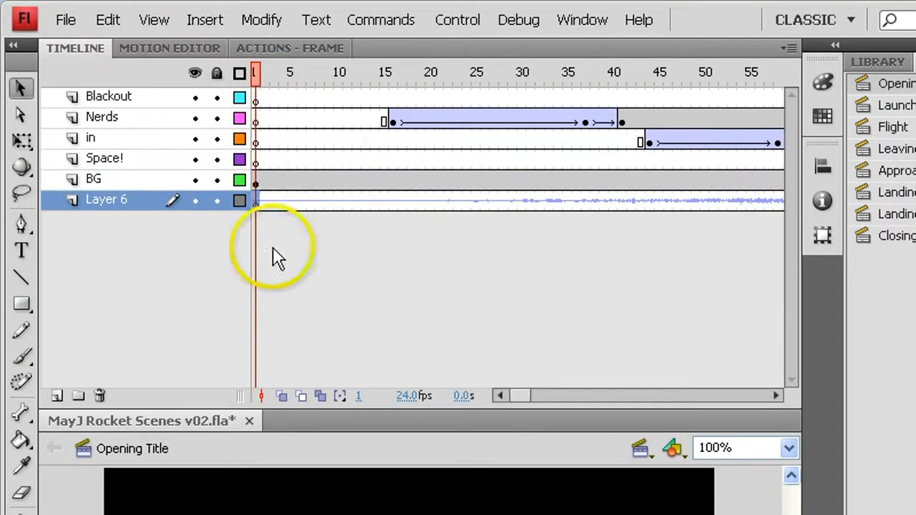
pyautogui.moveTo(265, 215)
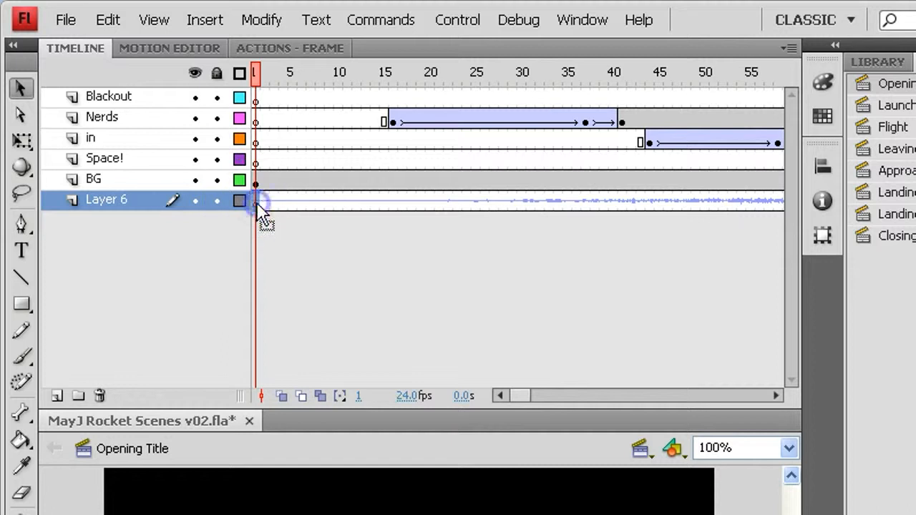
pyautogui.click(681, 61)
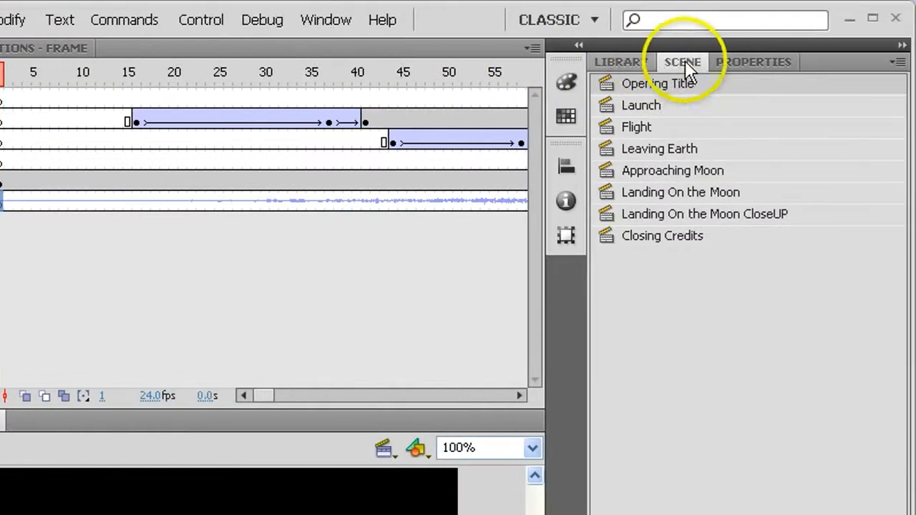
pyautogui.click(752, 61)
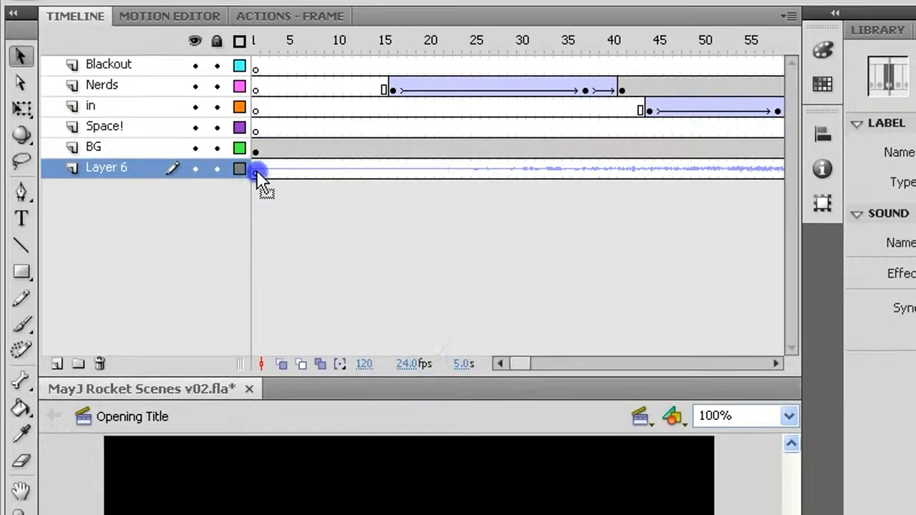
# Insert a keyframe at frame 49 on Layer 6 carrying the Arcadia.mp3 sound
pyautogui.click(254, 40)
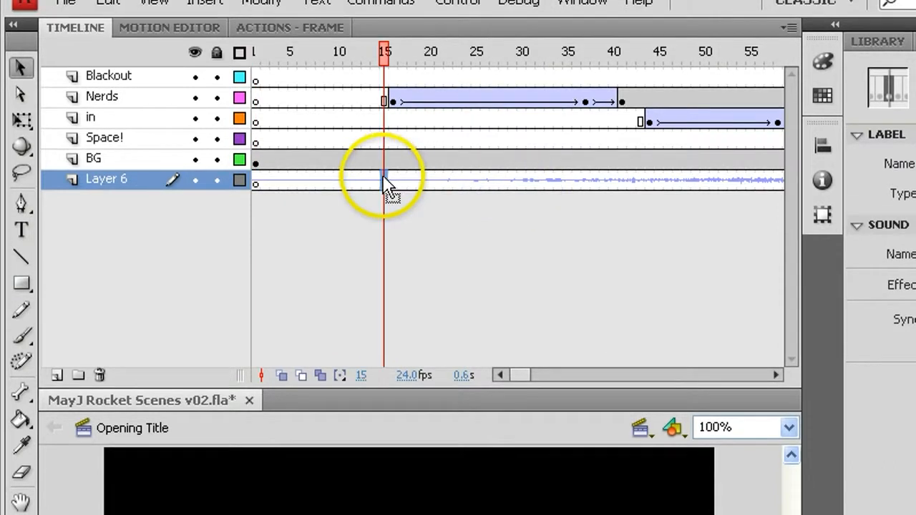
pyautogui.click(255, 51)
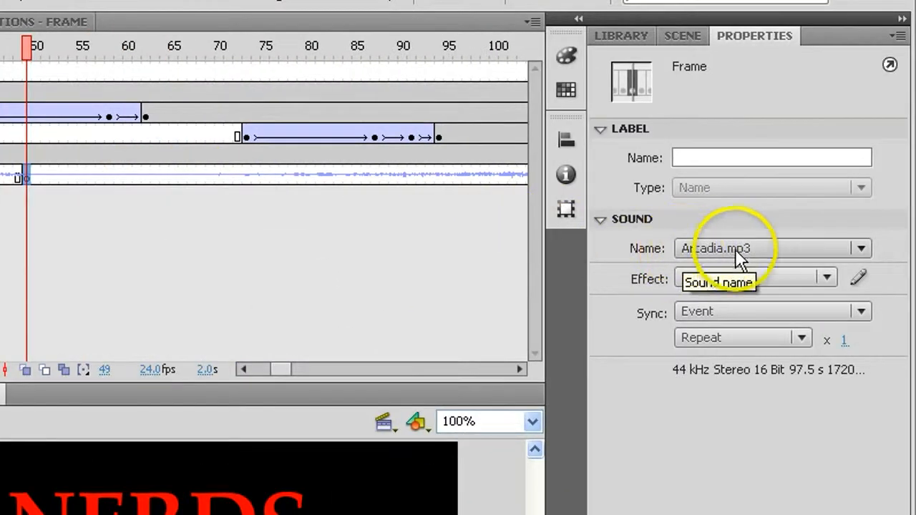
# Set the frame 49 keyframe's Arcadia.mp3 sound to Sync: Stop, then move toward frame 120
pyautogui.click(824, 278)
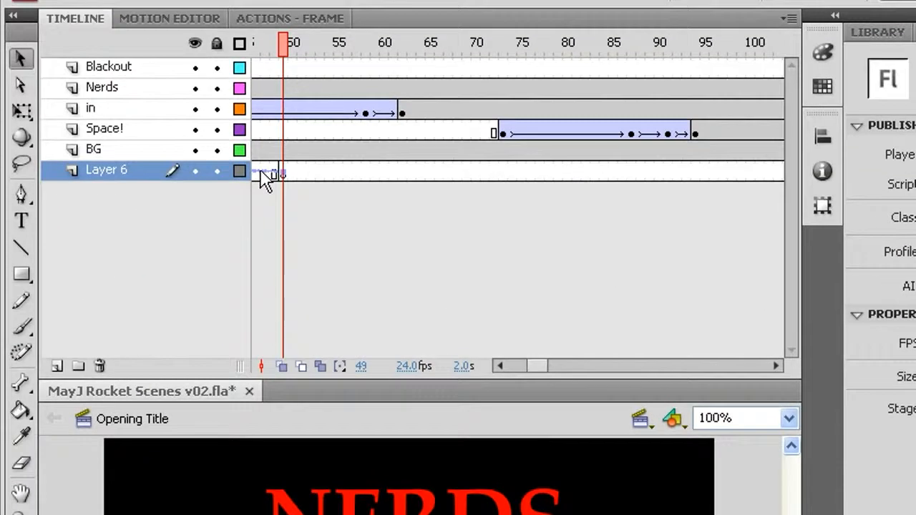
pyautogui.click(275, 174)
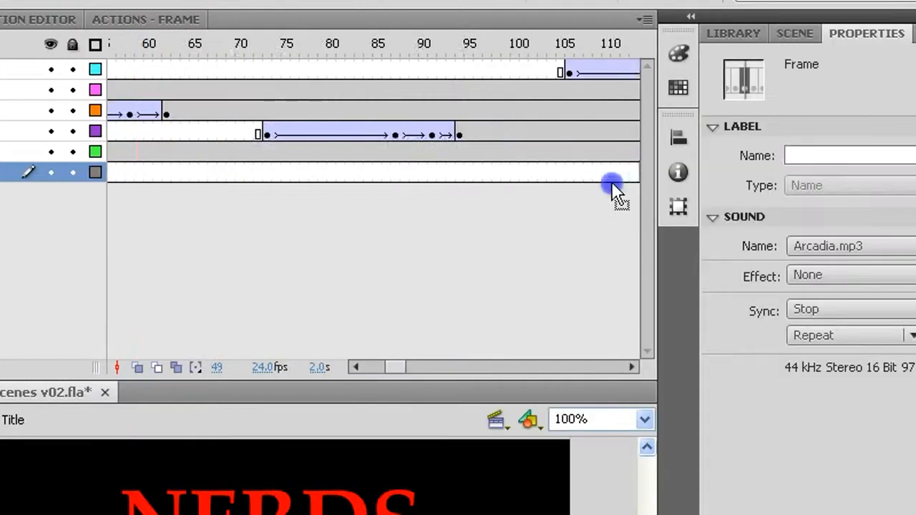
pyautogui.click(612, 172)
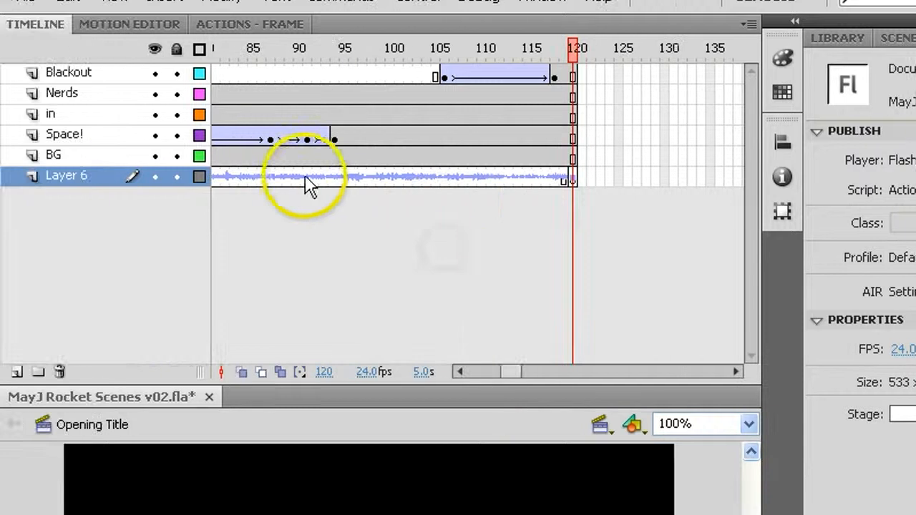
# Select frame 120 on Layer 6 and confirm its sound is Stop-synced
pyautogui.click(572, 179)
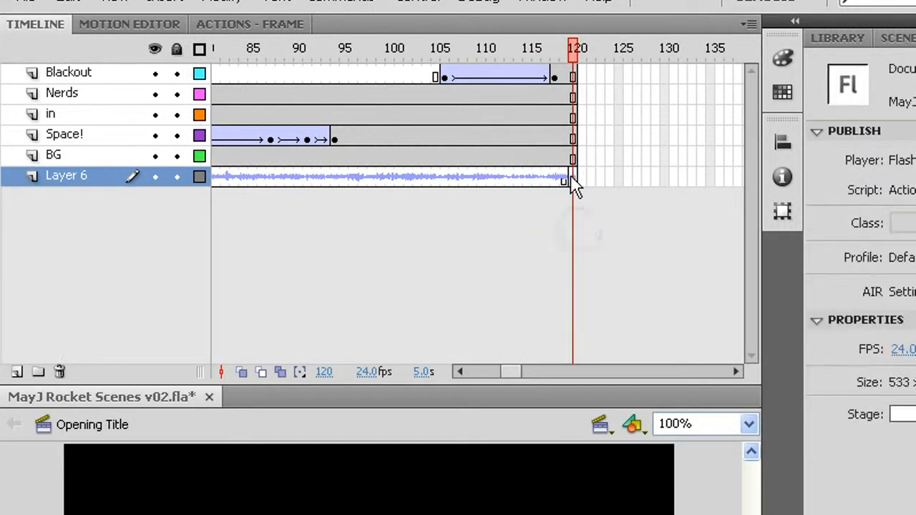
pyautogui.click(570, 176)
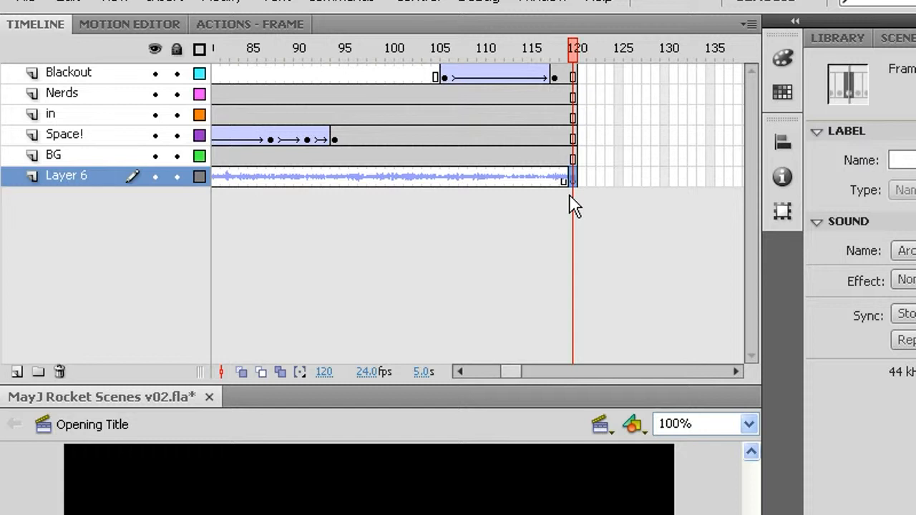
pyautogui.click(586, 183)
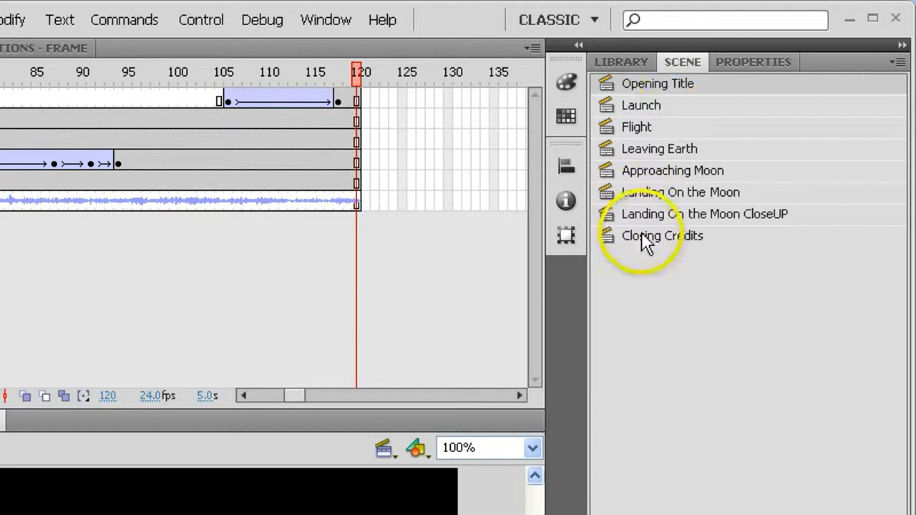
# Switch to the Closing Credits scene and select frame 120 on Layer 4 for scripting
pyautogui.click(661, 235)
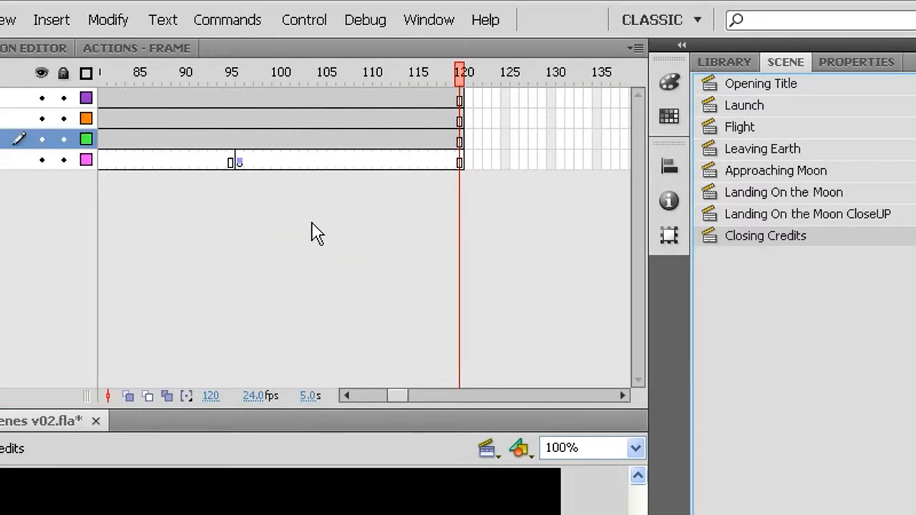
pyautogui.moveTo(443, 161)
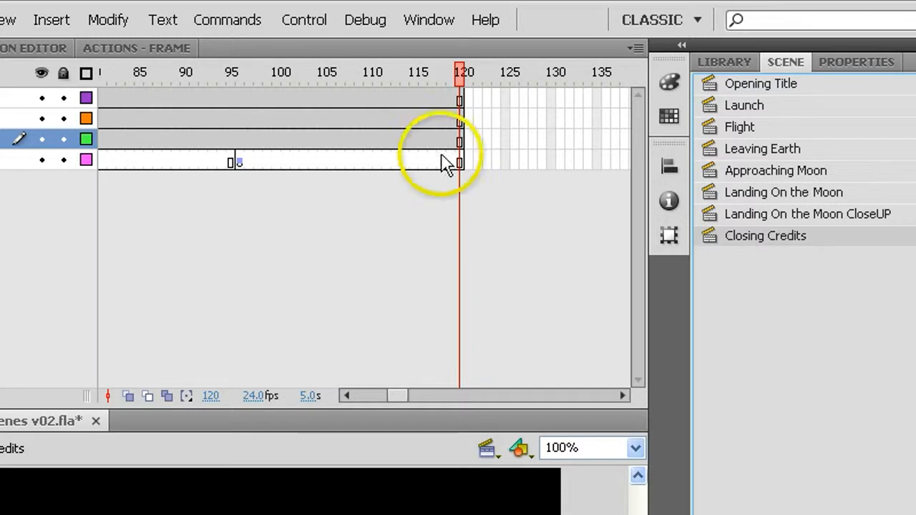
pyautogui.click(458, 162)
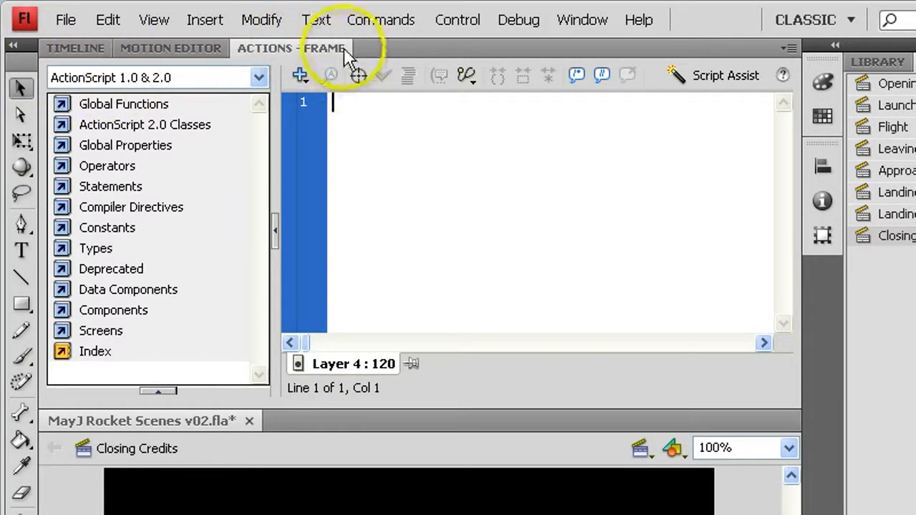
# Add a stop(); action to frame 120 via Global Functions > Timeline Control in ActionScript 1.0 & 2.0
pyautogui.click(259, 77)
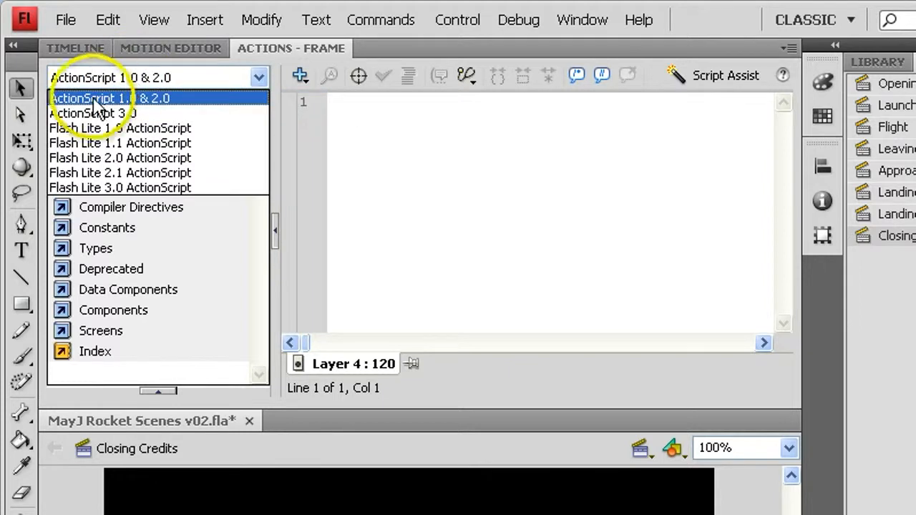
pyautogui.moveTo(172, 105)
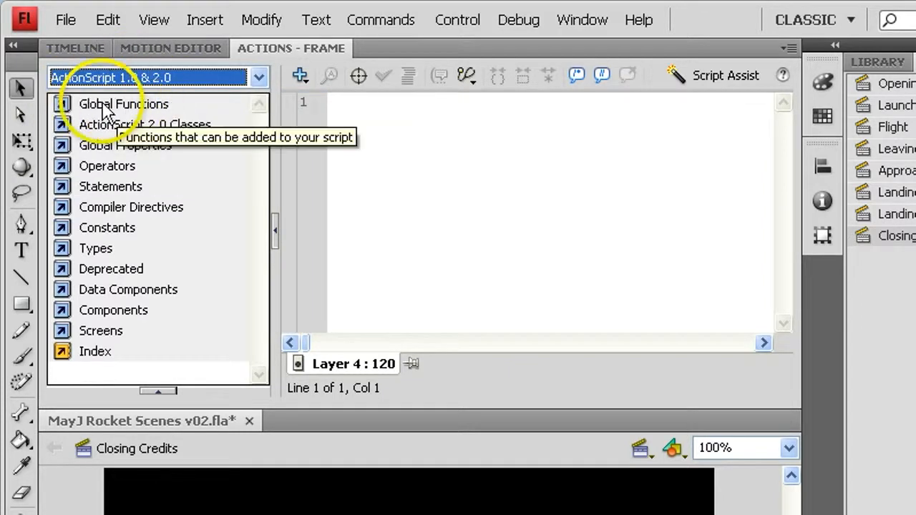
pyautogui.click(123, 103)
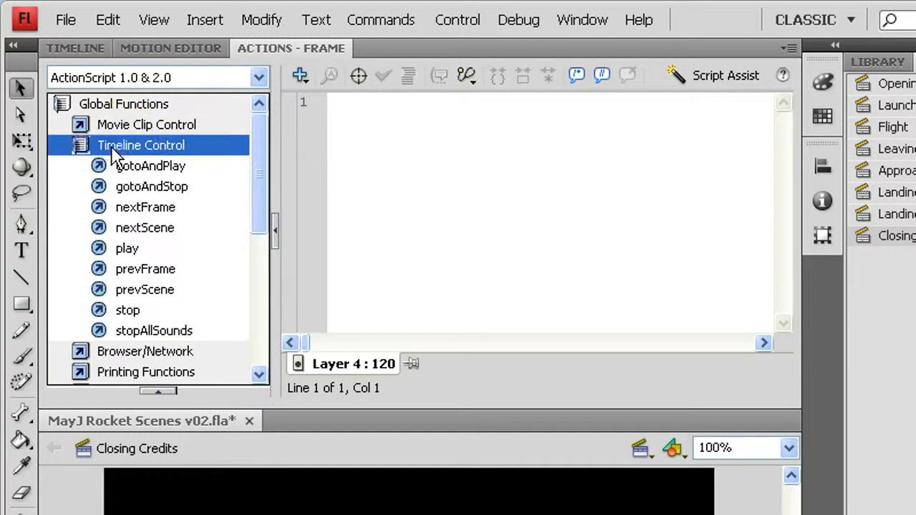
pyautogui.moveTo(127, 309)
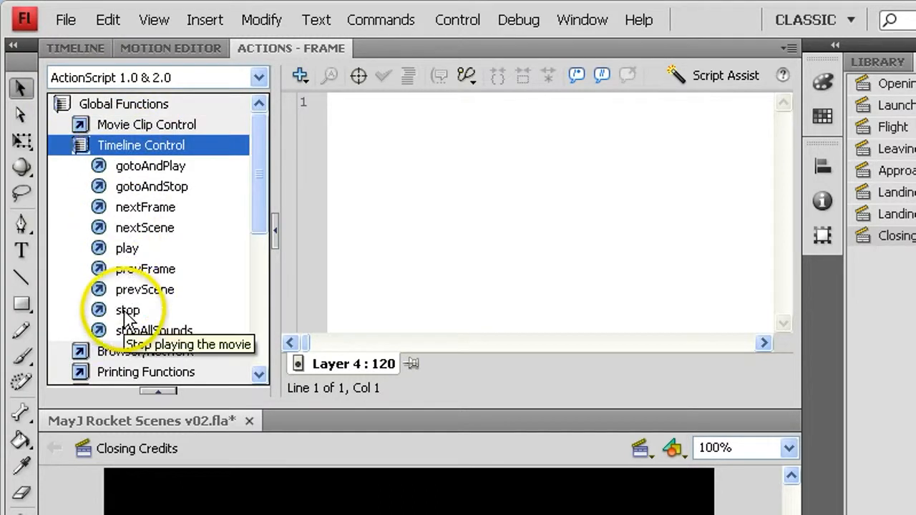
pyautogui.doubleClick(127, 309)
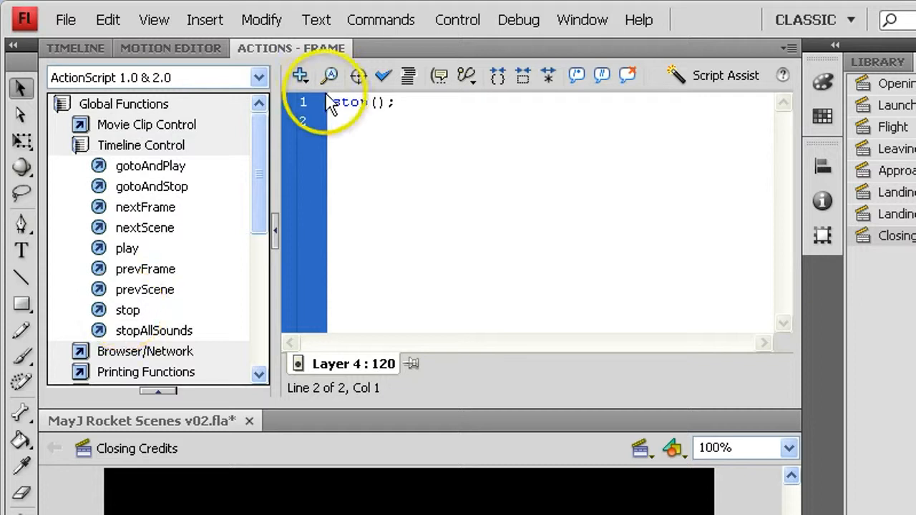